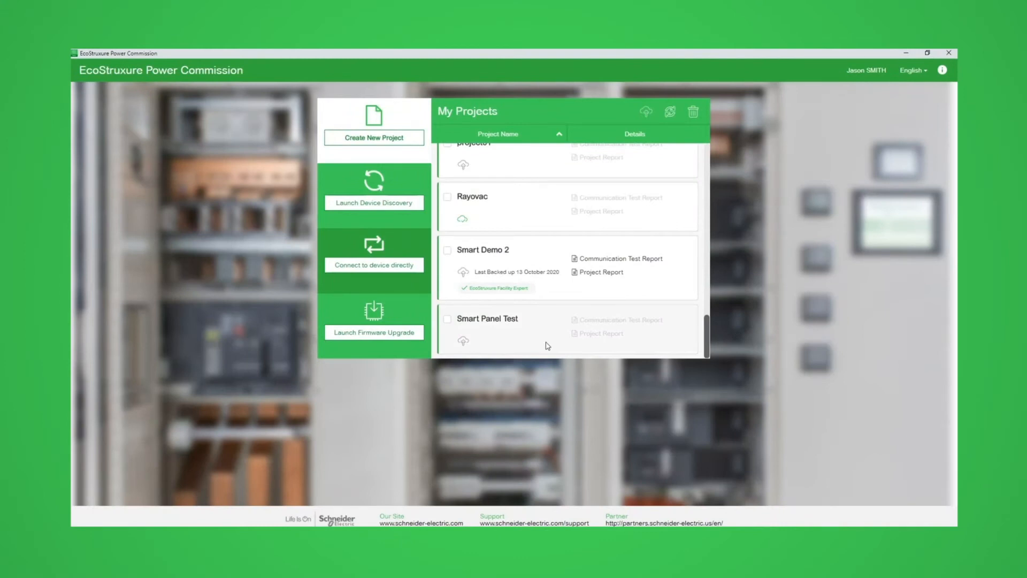
mouse_move(368, 324)
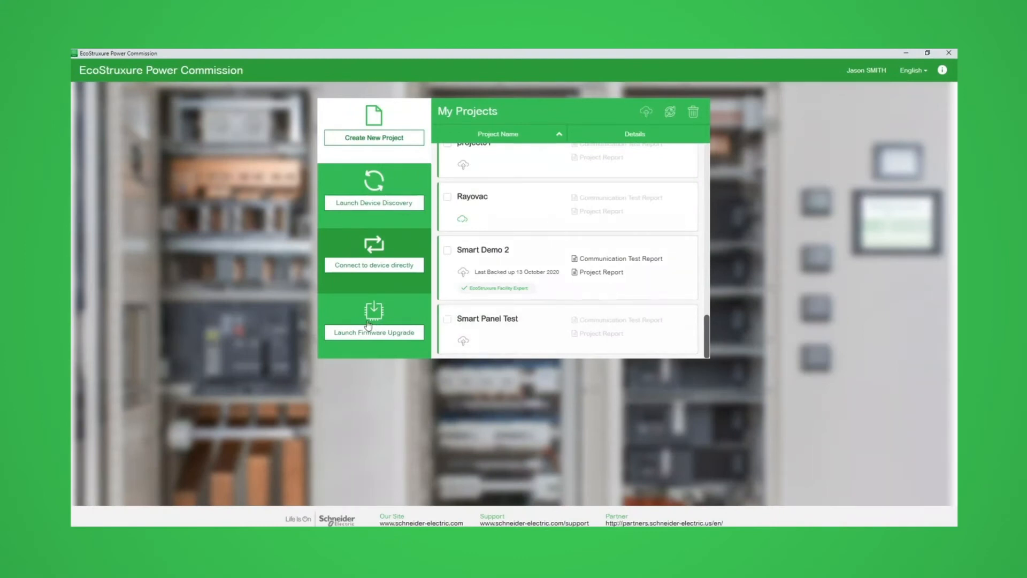
Step: Start a firmware upgrade, drop Demo Room ComX510 and mySmartLink-6319, and give both IFEs address range 1-10
left_click(373, 323)
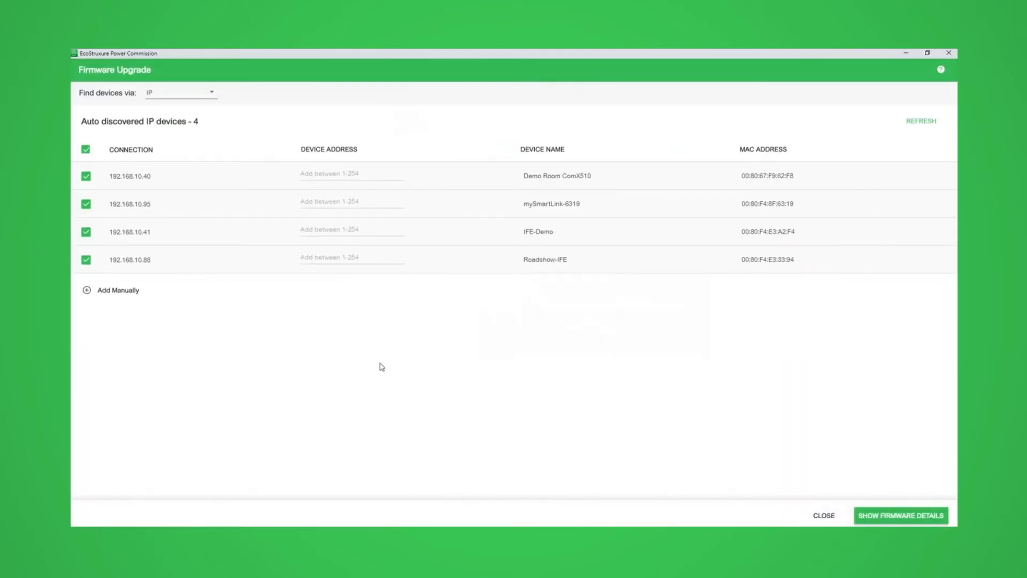
mouse_move(389, 361)
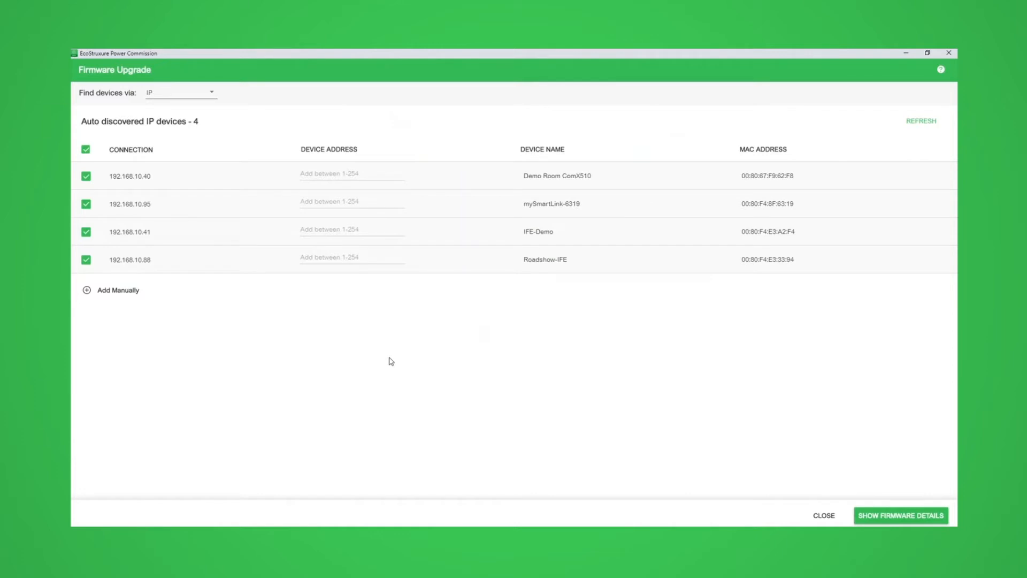
mouse_move(383, 359)
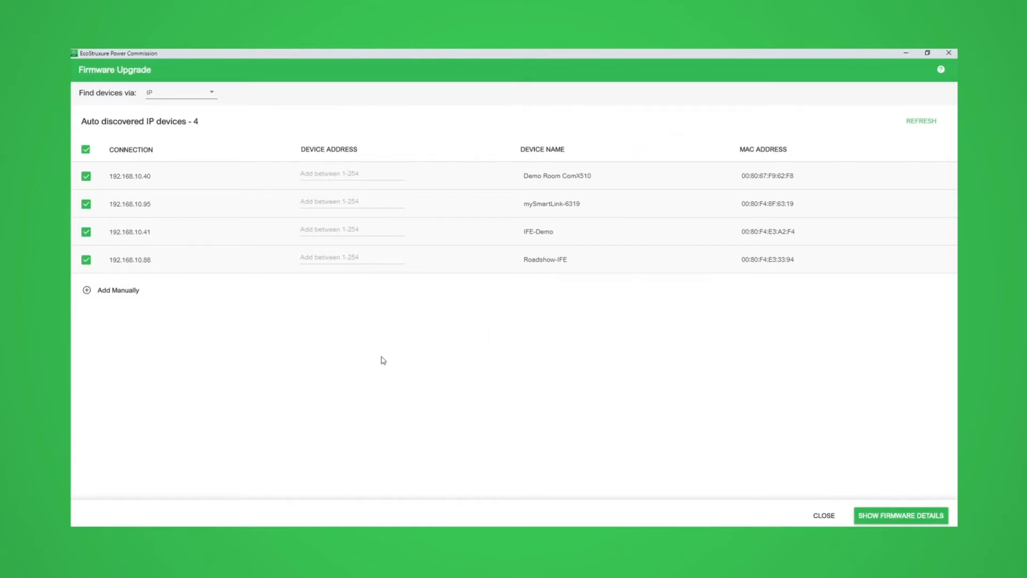
mouse_move(315, 214)
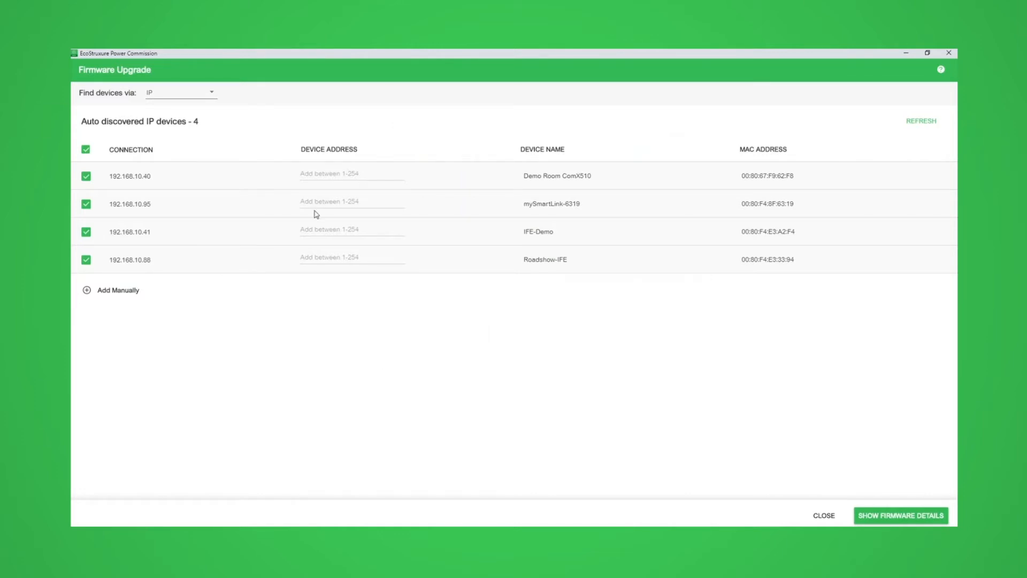
left_click(352, 231)
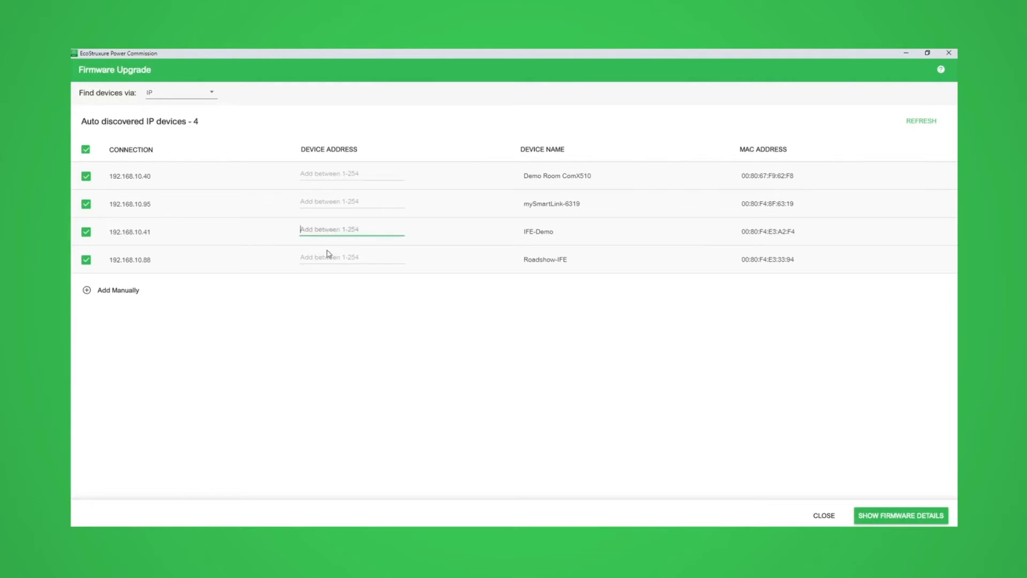
type("1-10")
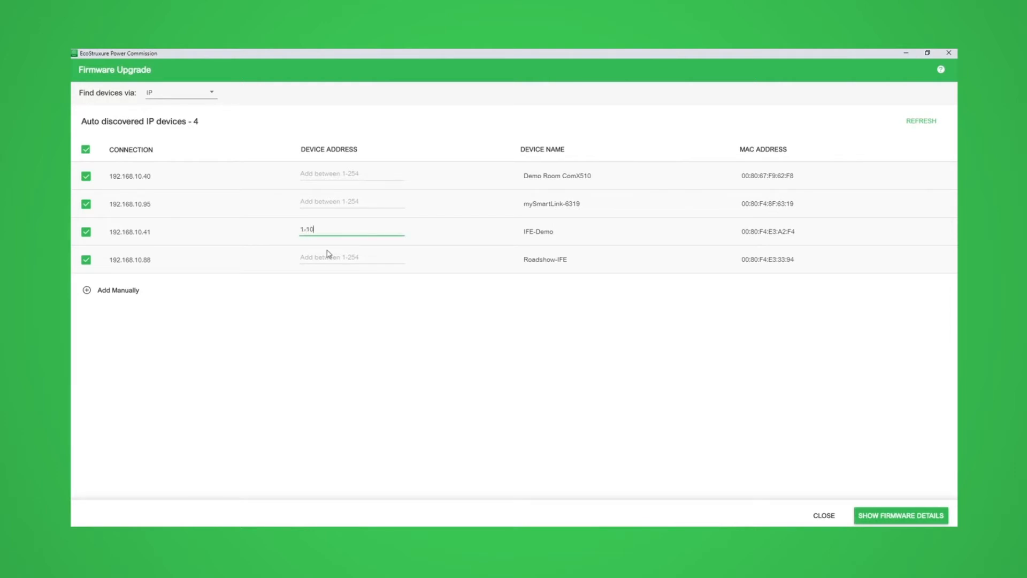
left_click(86, 150)
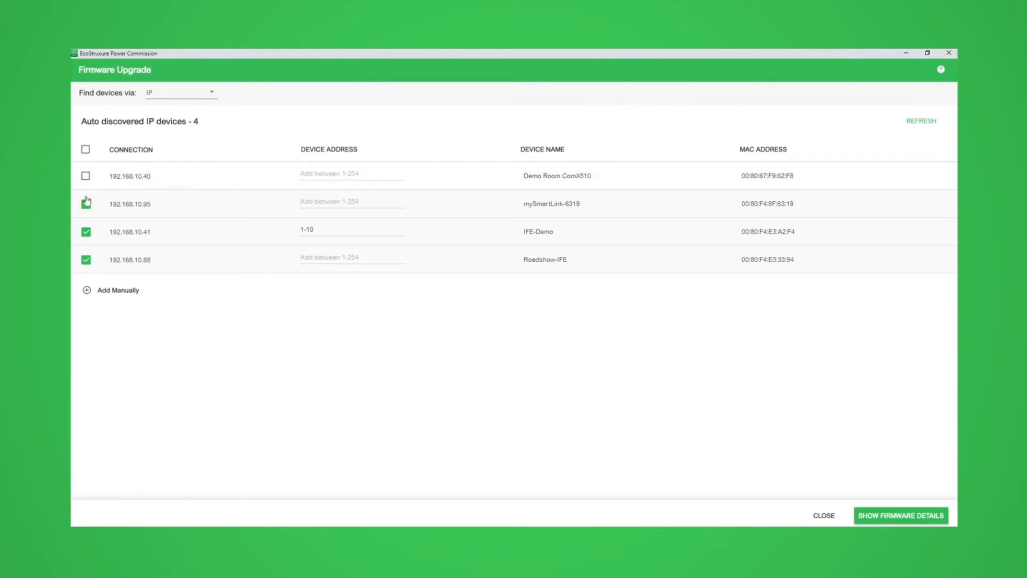
left_click(86, 204)
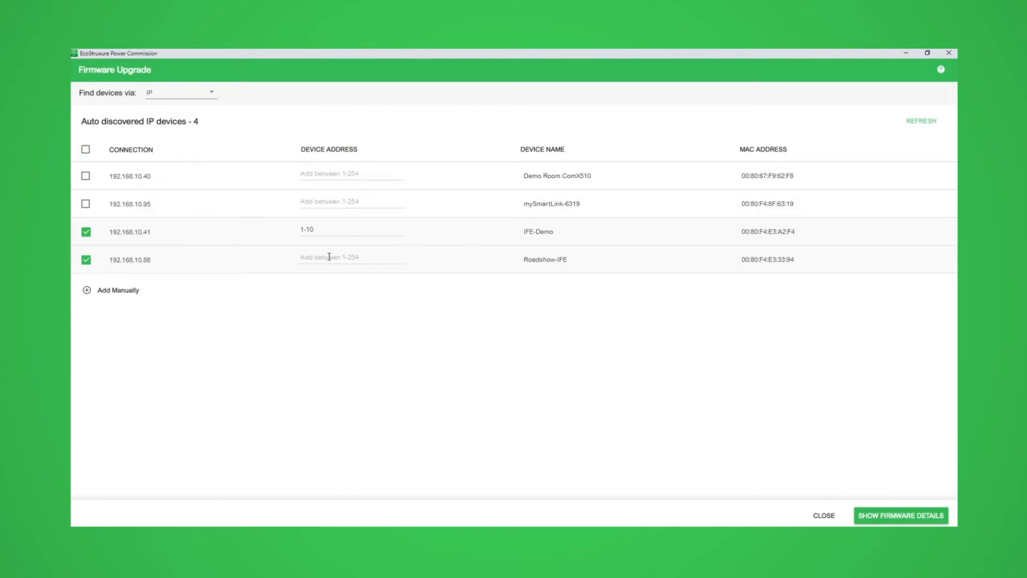
type("1-10")
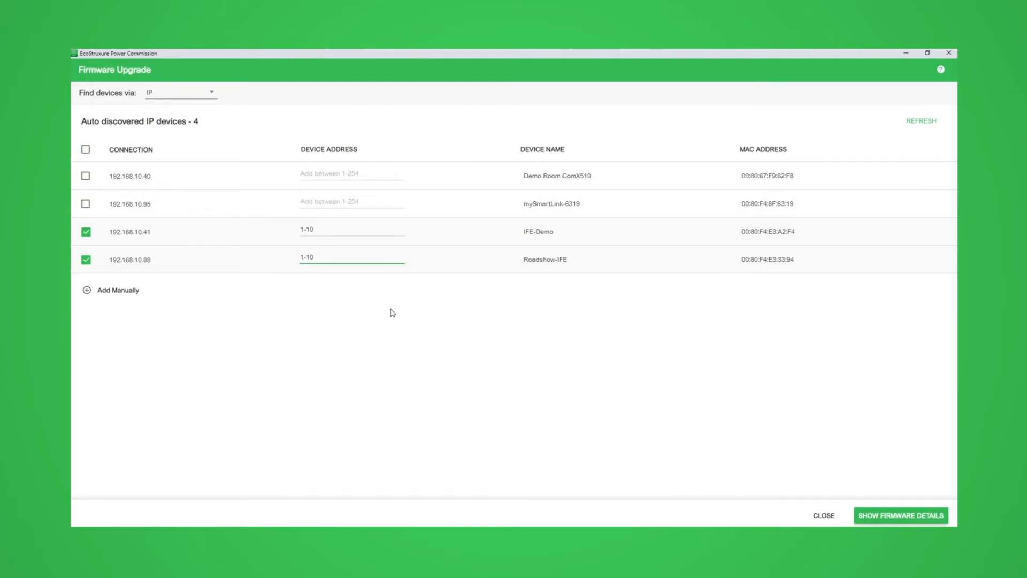
left_click(901, 515)
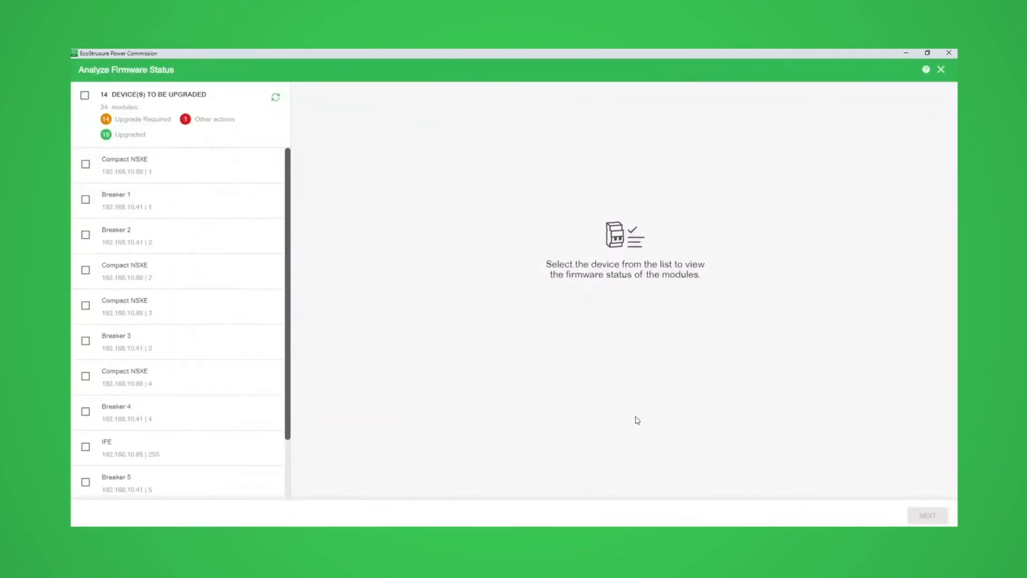
mouse_move(510, 108)
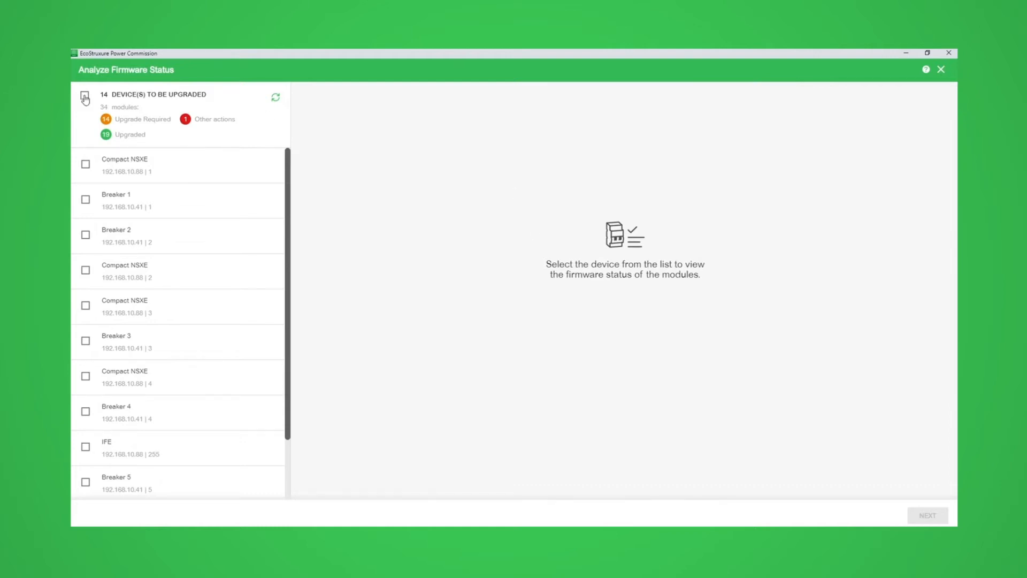
Step: Tick the 14 DEVICE(S) TO BE UPGRADED header checkbox, giving an estimated 2h 6min
left_click(84, 95)
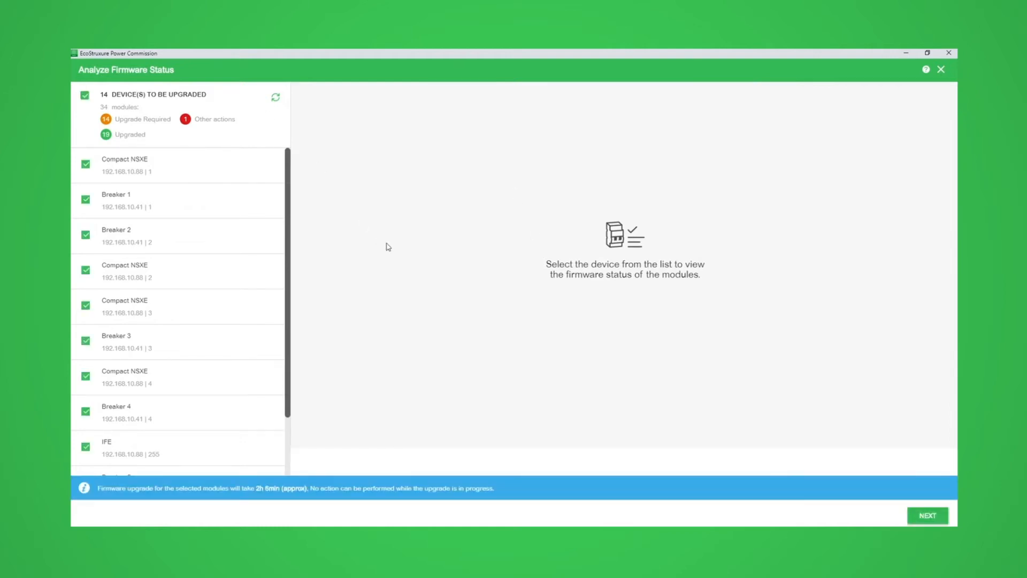
mouse_move(364, 249)
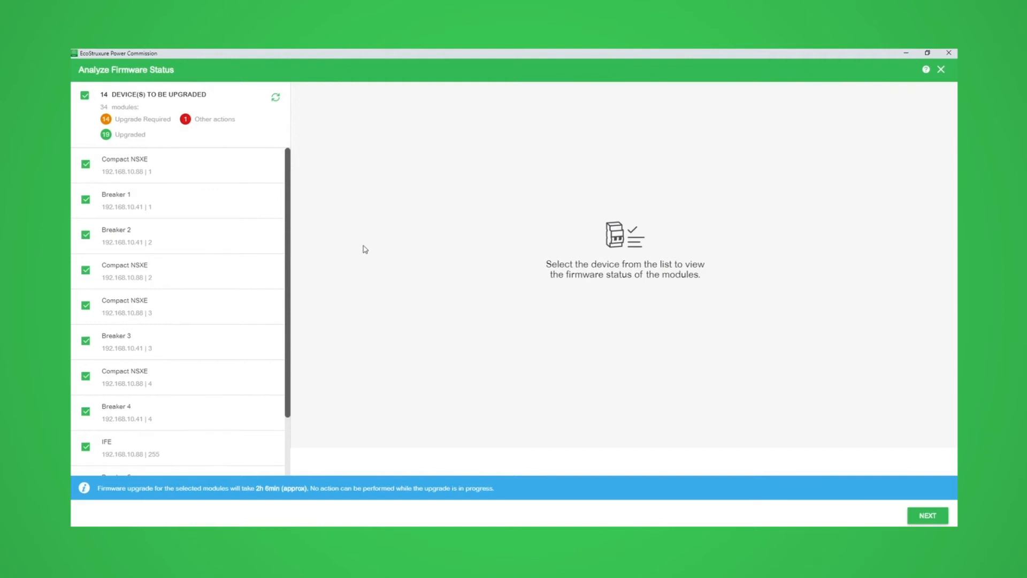
mouse_move(345, 499)
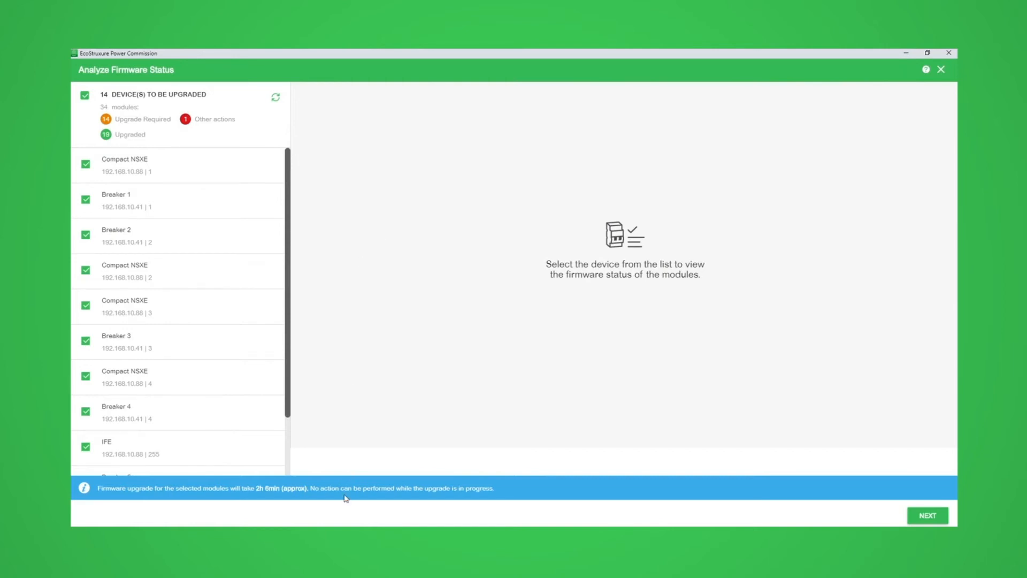
Step: Clear the device selection and keep only the first Compact NSXE (192.168.10.88 | 1), estimated 8 min
left_click(85, 96)
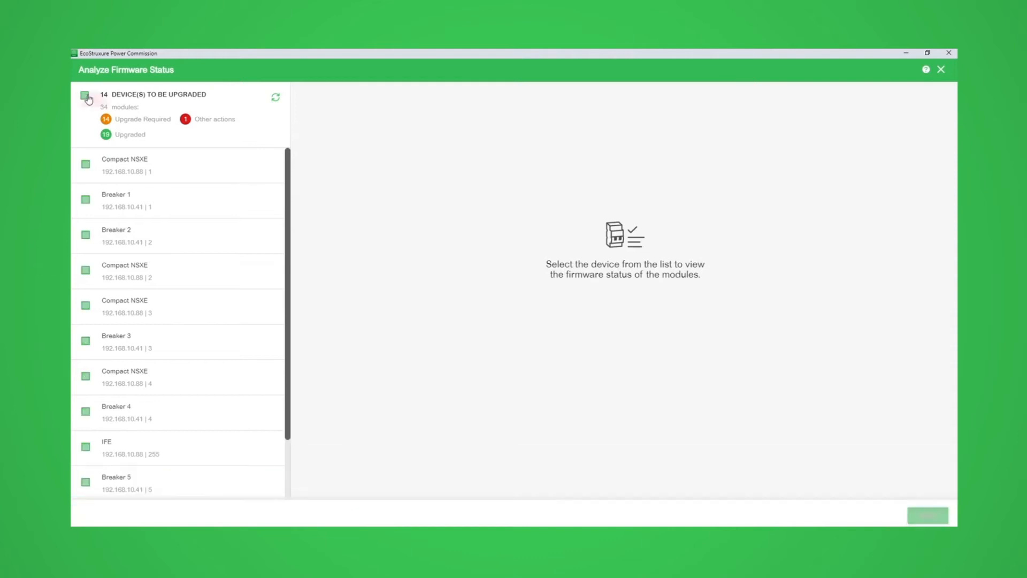
left_click(85, 165)
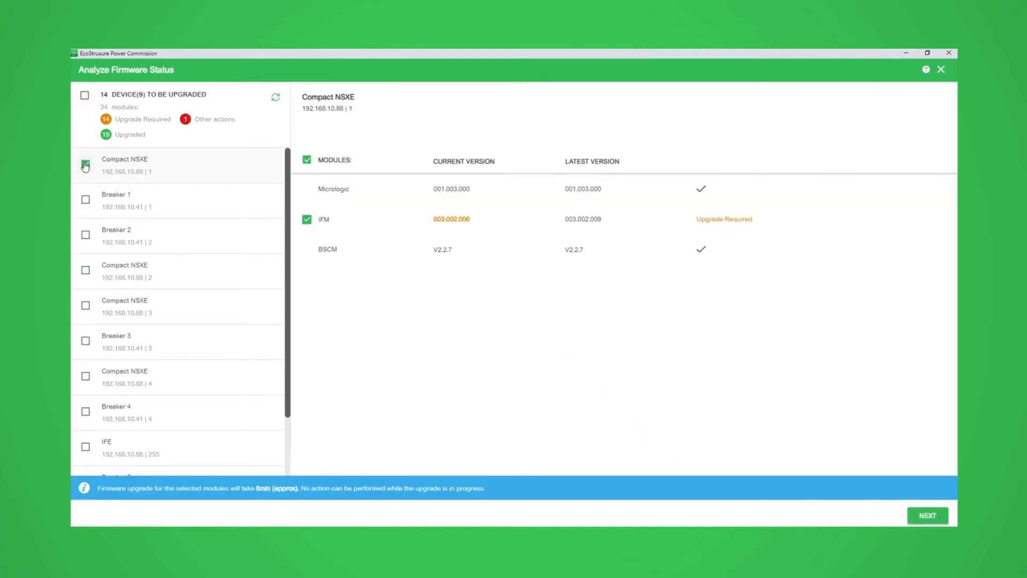
left_click(85, 164)
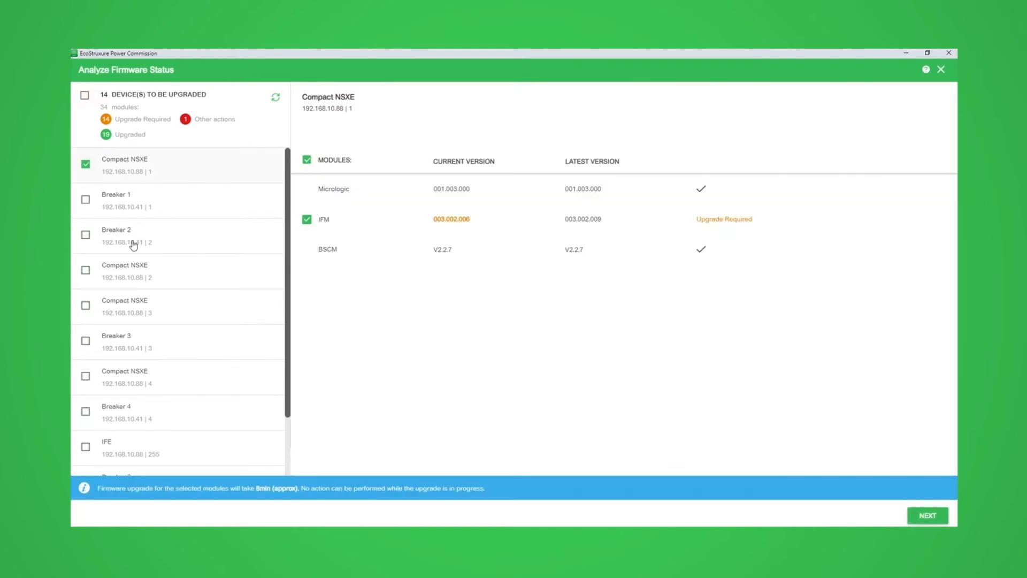
left_click(85, 199)
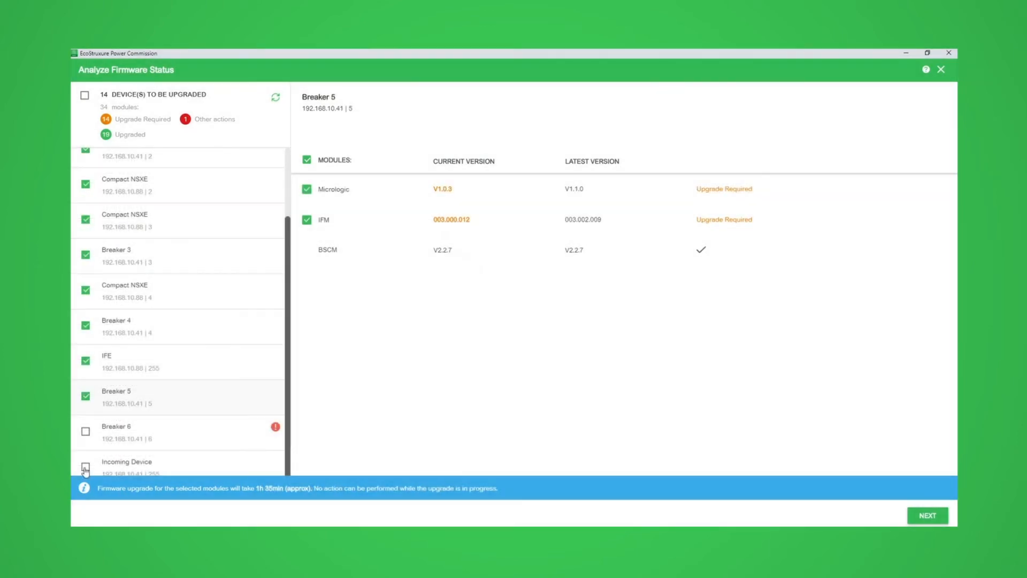
left_click(84, 466)
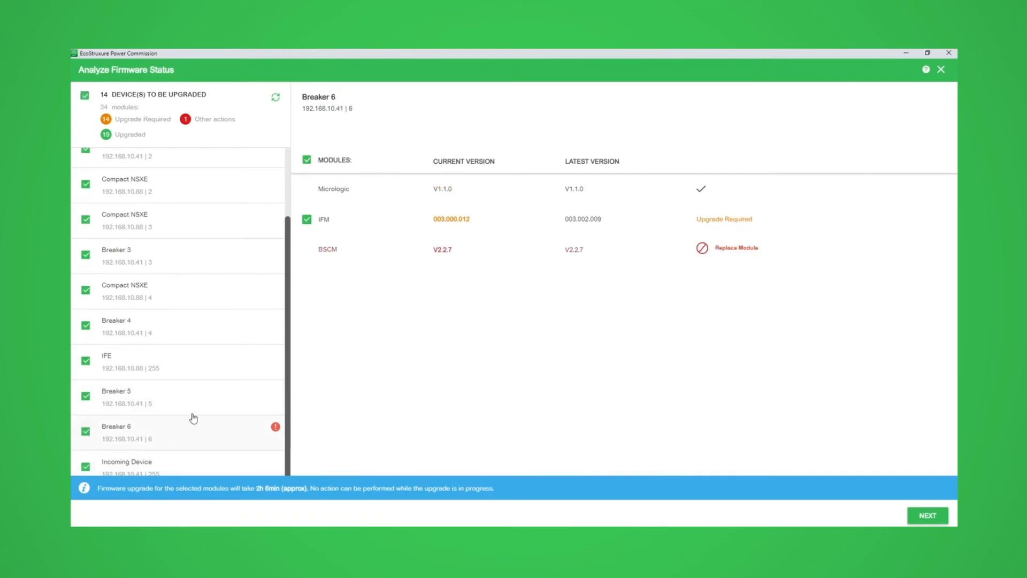
mouse_move(686, 305)
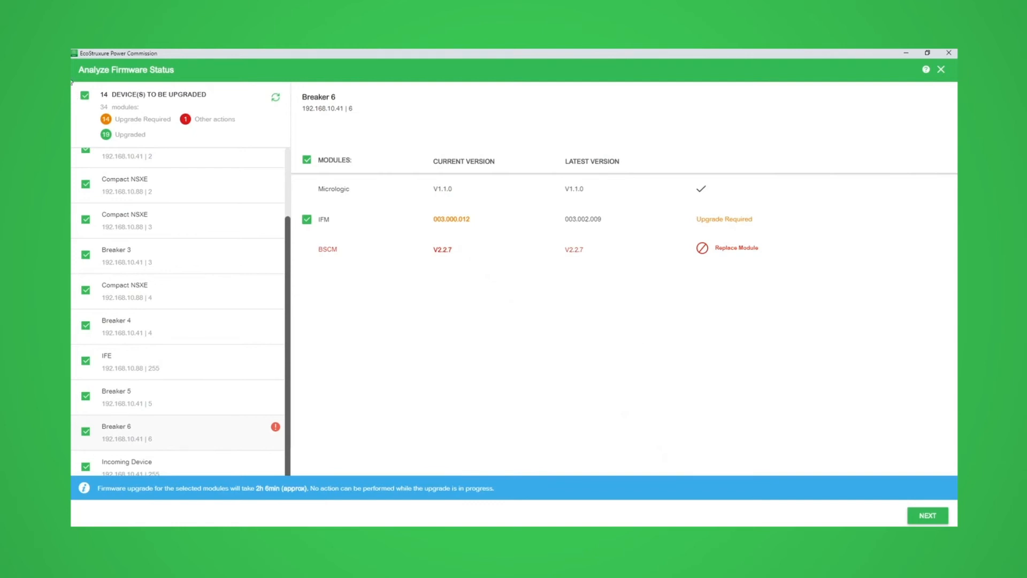
left_click(84, 95)
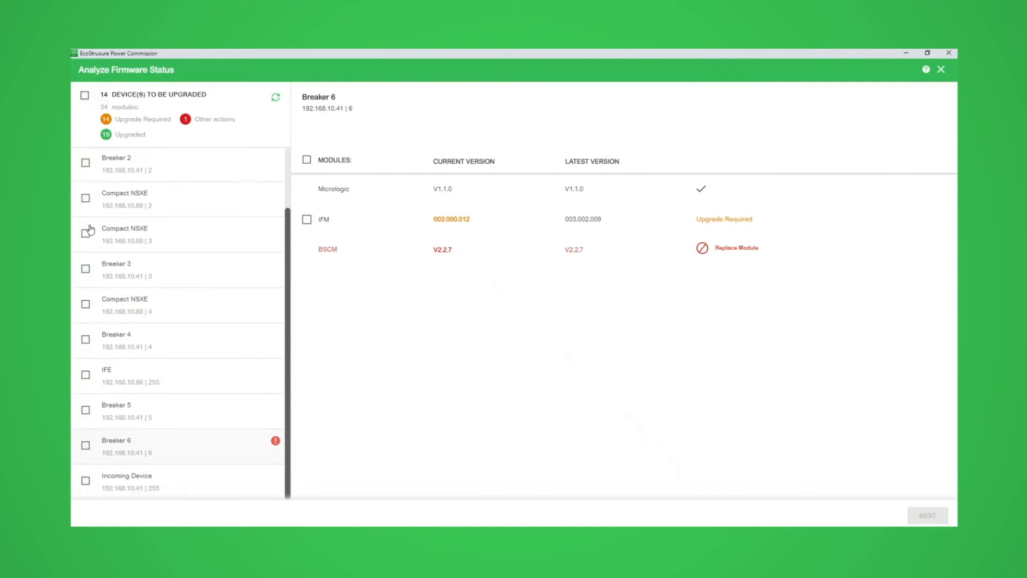
scroll("up", 3)
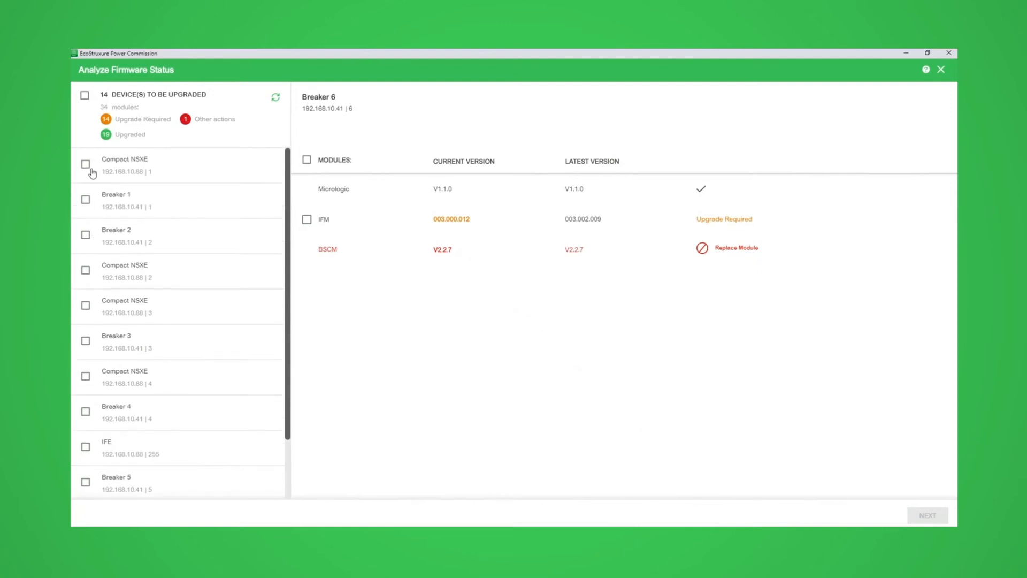
left_click(85, 164)
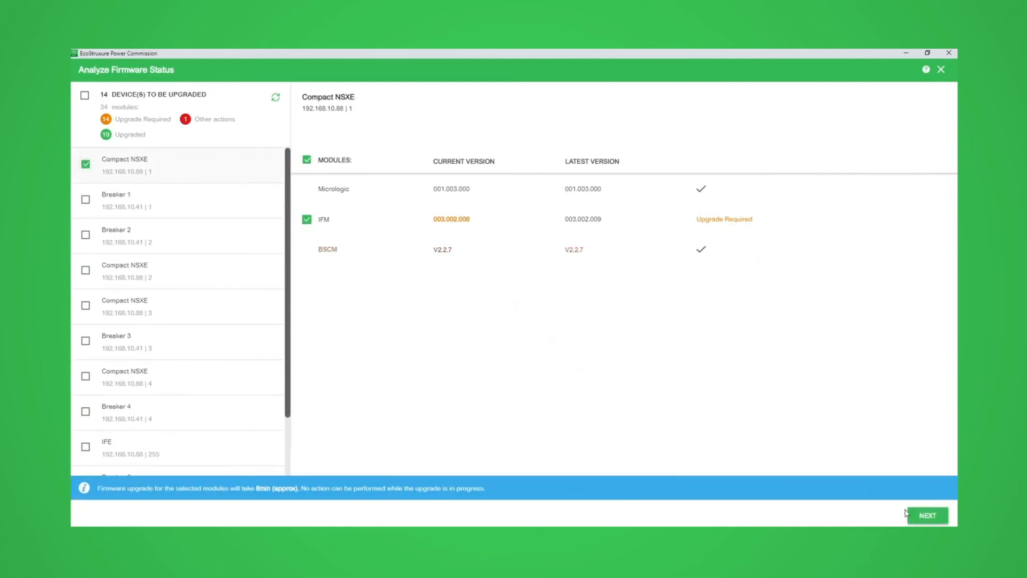
Step: Enter the Compact NSXE IFM device password and launch the upgrade to the safety notice
left_click(926, 515)
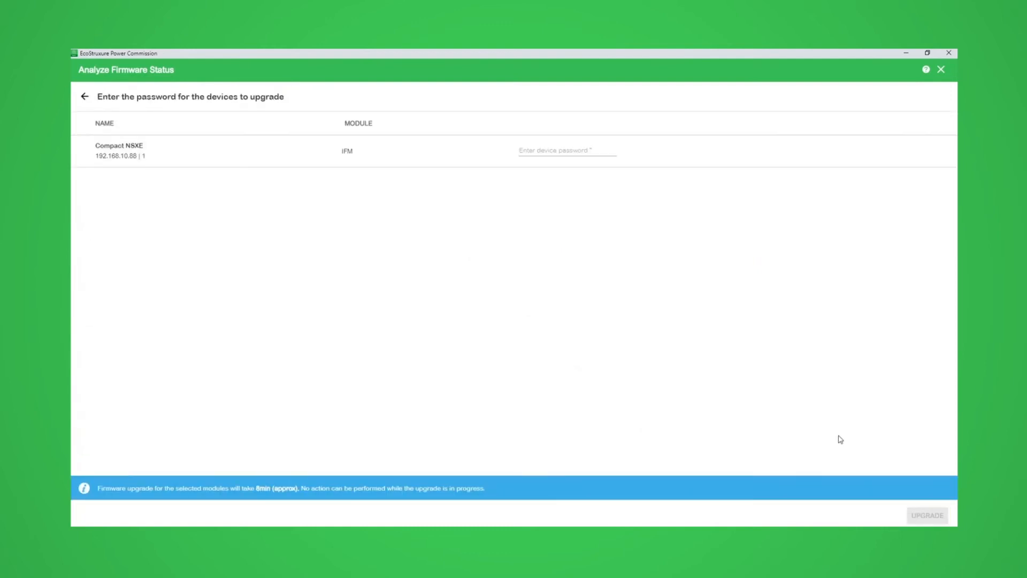
left_click(566, 151)
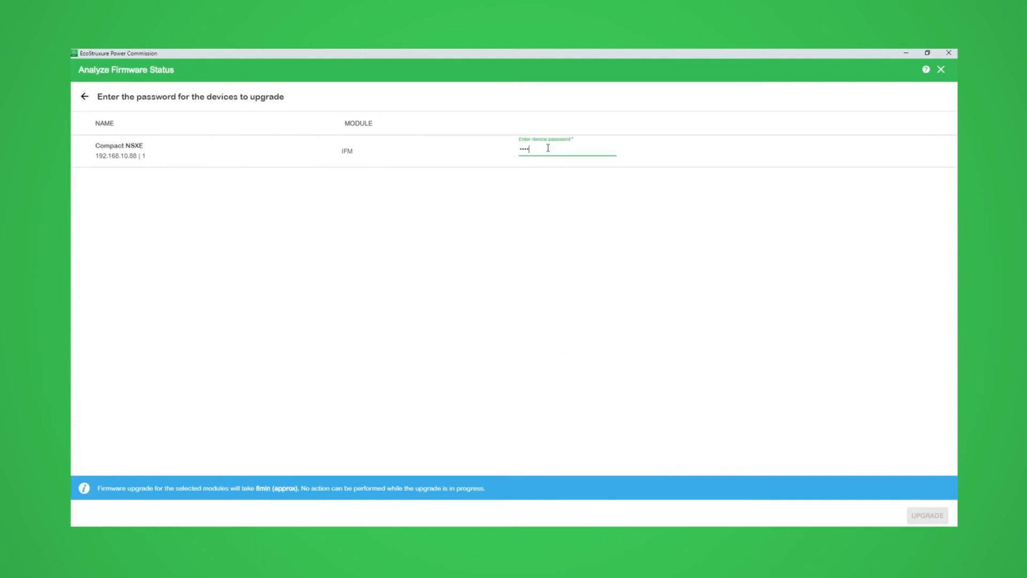
mouse_move(841, 386)
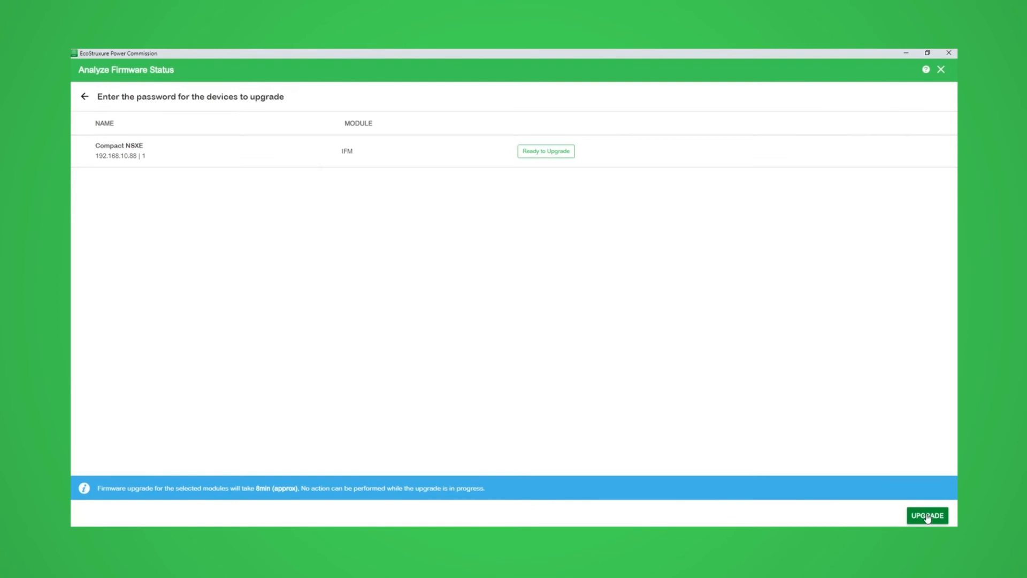
left_click(926, 514)
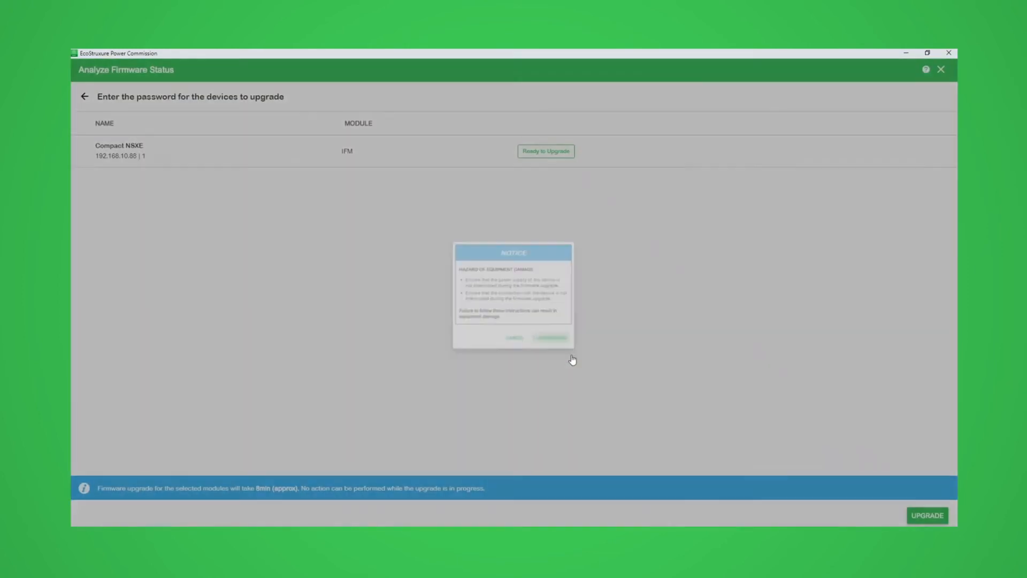
Step: Acknowledge the equipment-damage notice so the IFM upgrade finishes with 1/1 modules upgraded
left_click(550, 338)
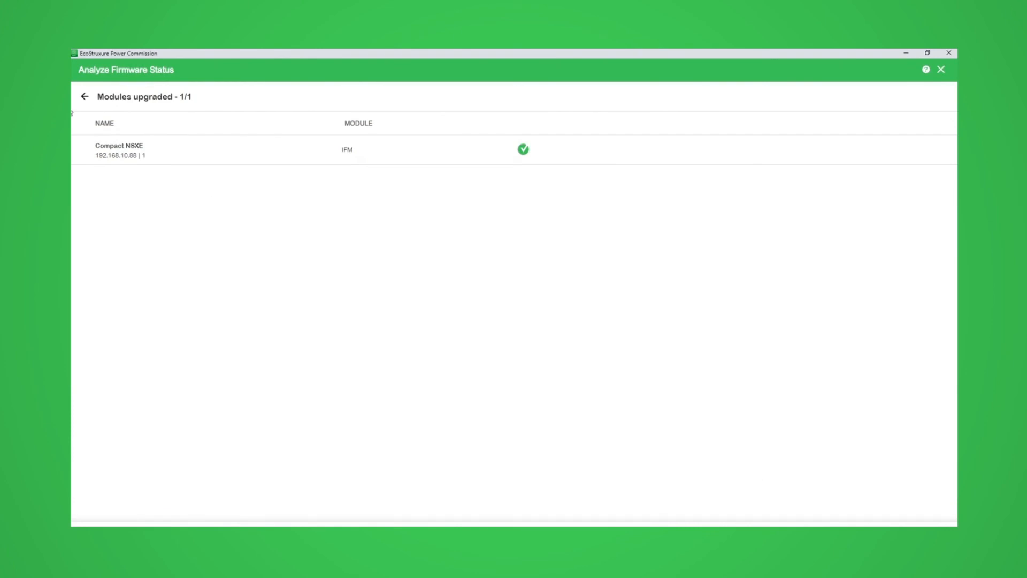
Step: Review the all-up-to-date firmware status list, then close it to return to My Projects
left_click(84, 97)
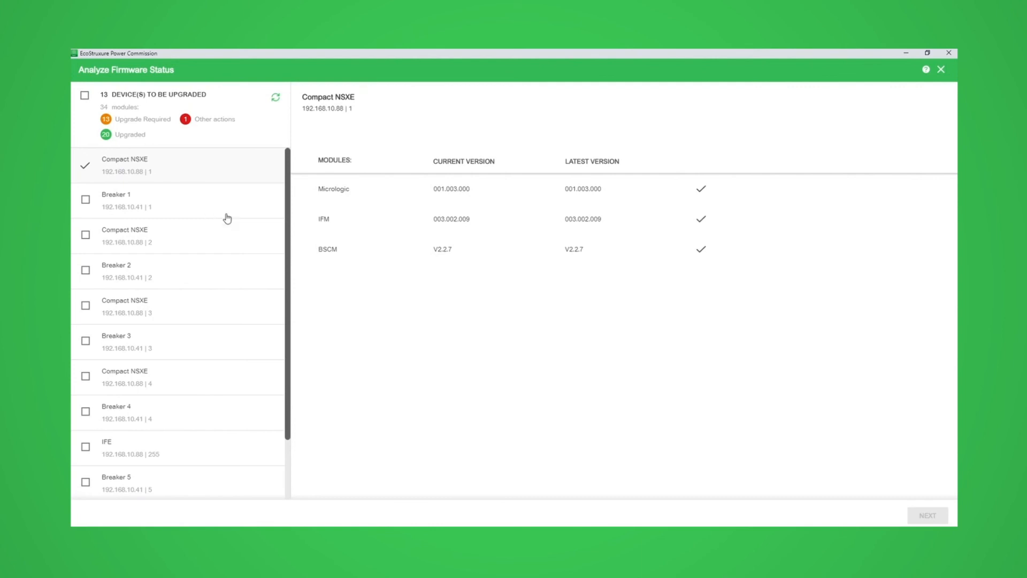
mouse_move(845, 123)
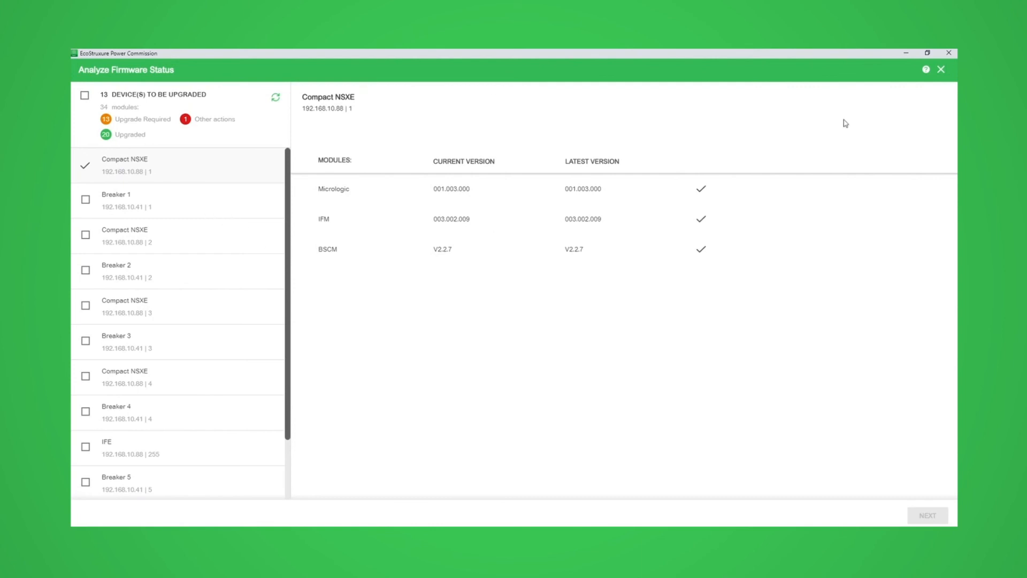
left_click(942, 70)
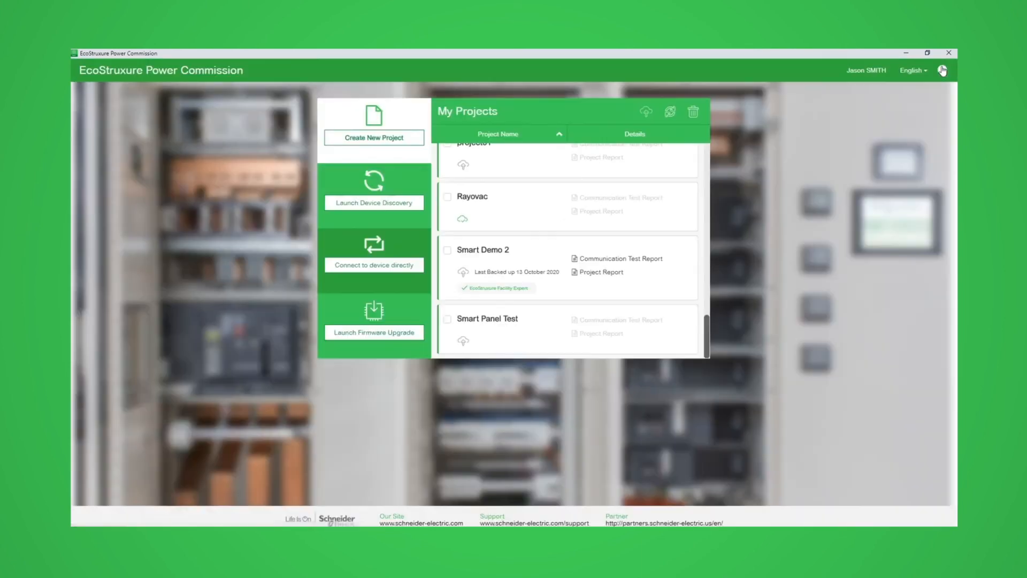